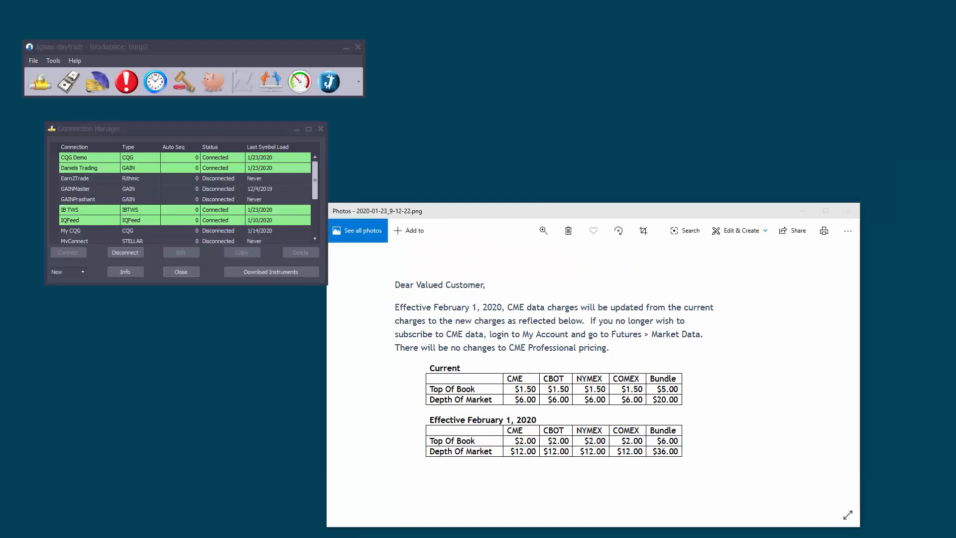
mouse_move(729, 434)
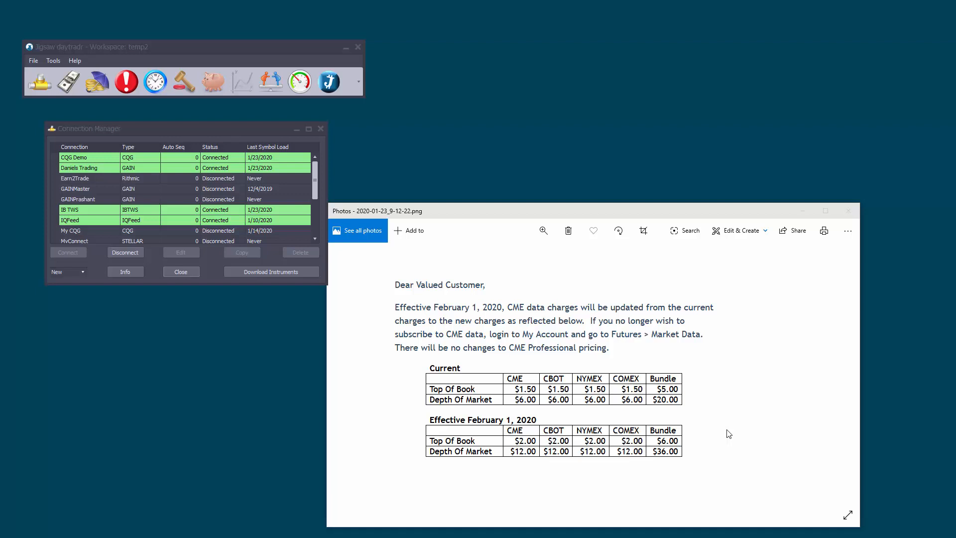
mouse_move(271, 278)
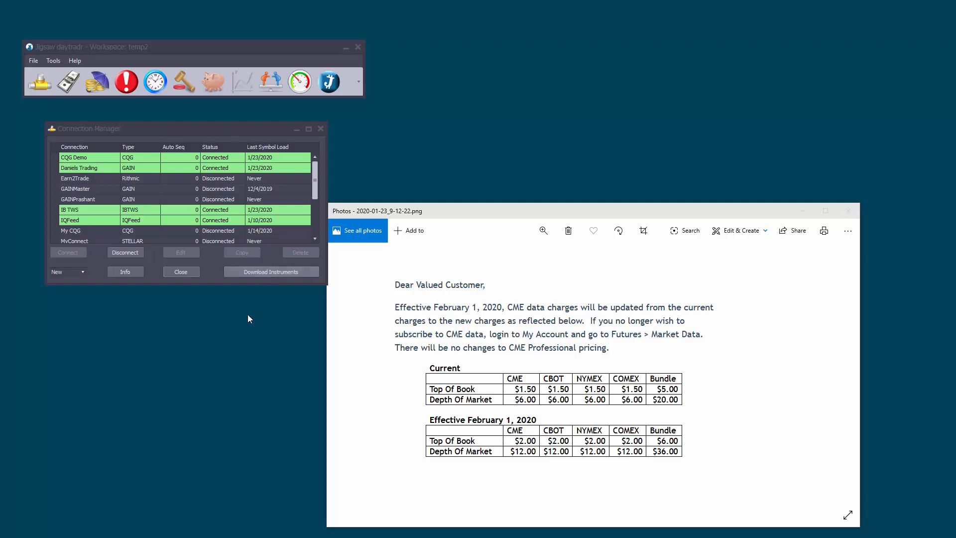
mouse_move(192, 184)
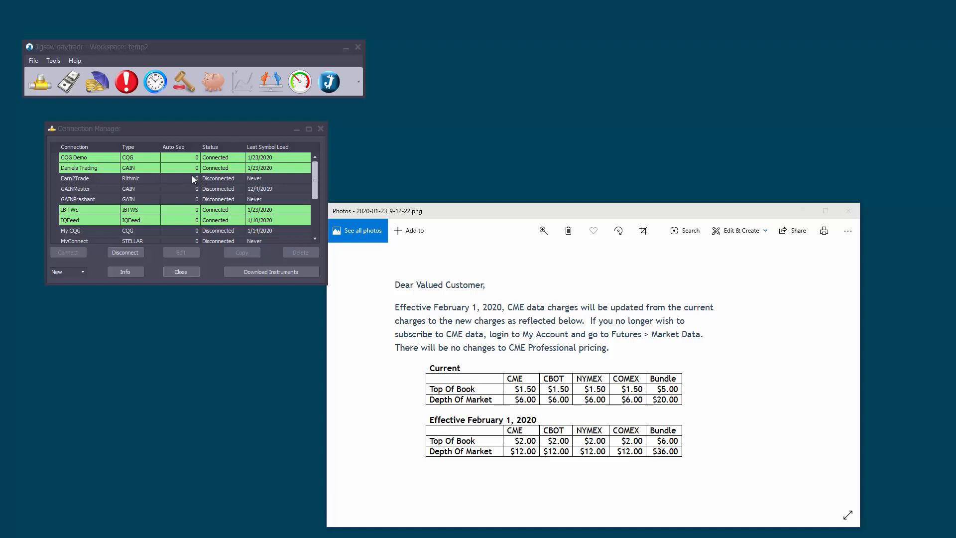
mouse_move(108, 166)
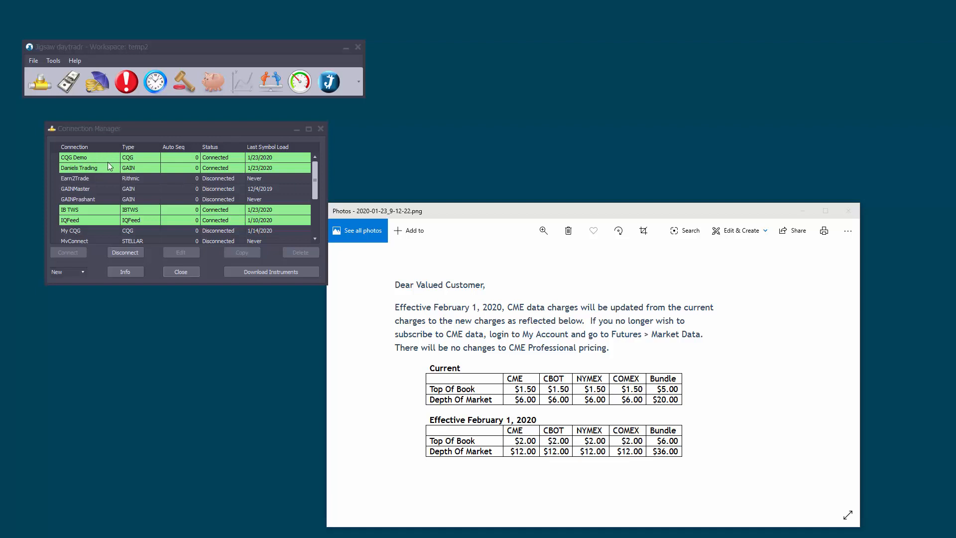
Step: Scroll the Connection Manager list down and back up to review CQG Demo and Daniels Trading
scroll("down", 3)
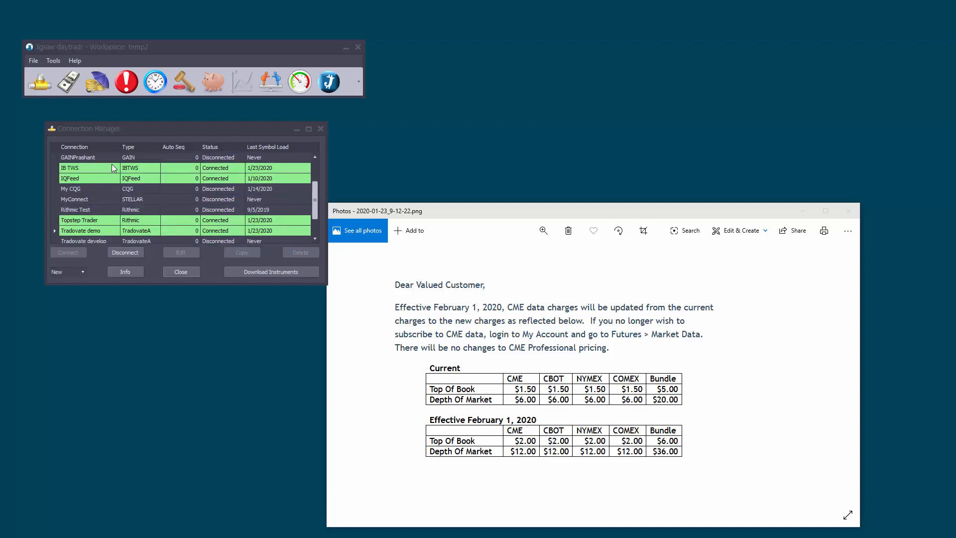
scroll("up", 3)
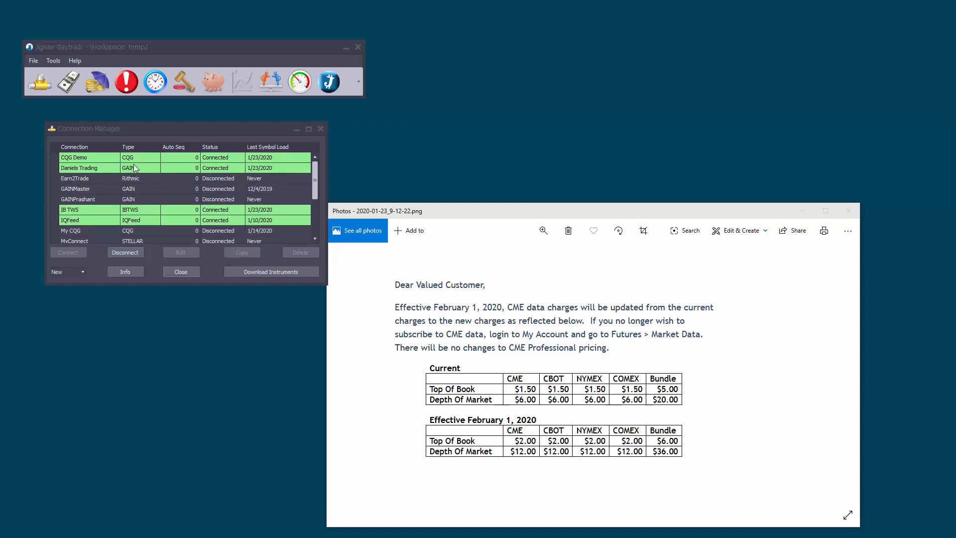
mouse_move(203, 79)
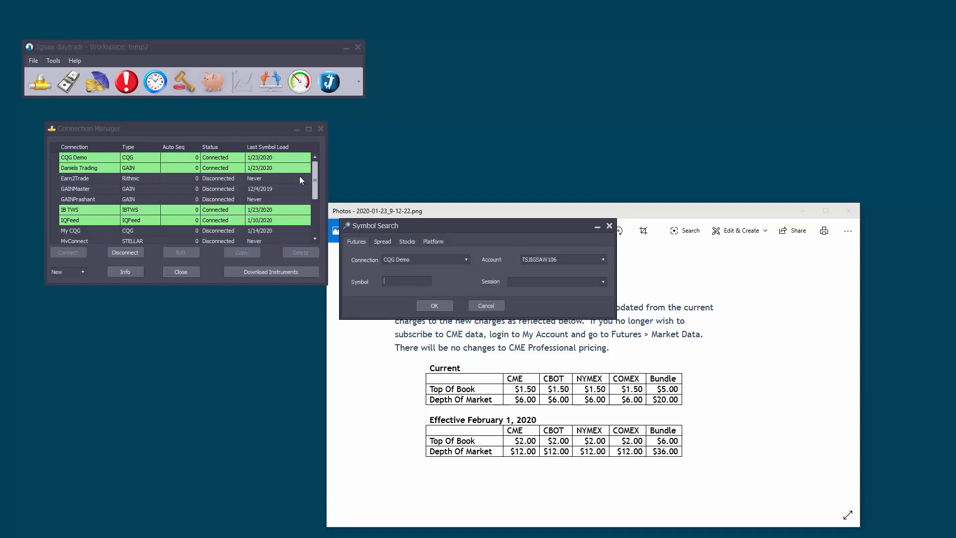
Step: Keep CQG Demo as the connection, search 'es', and open the ESH20 ladder
left_click(466, 259)
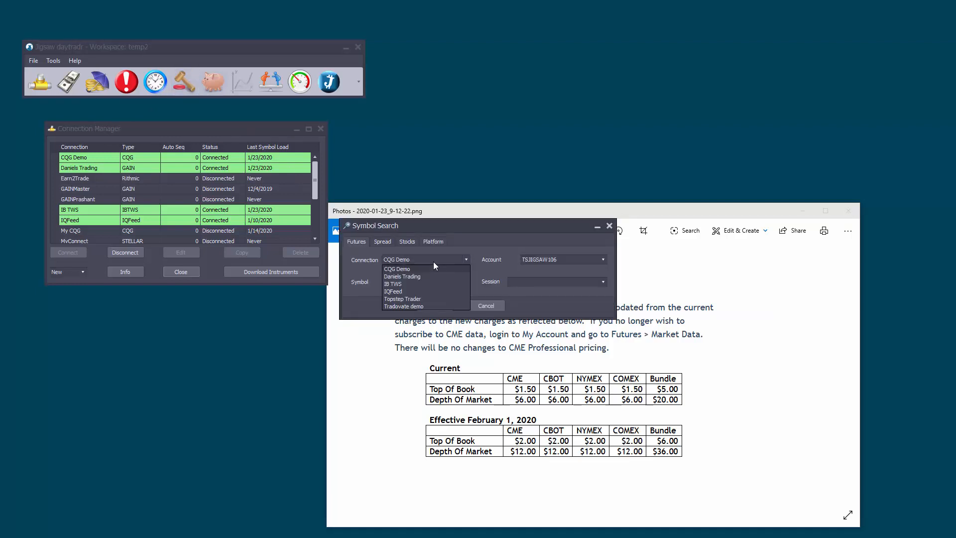
mouse_move(443, 328)
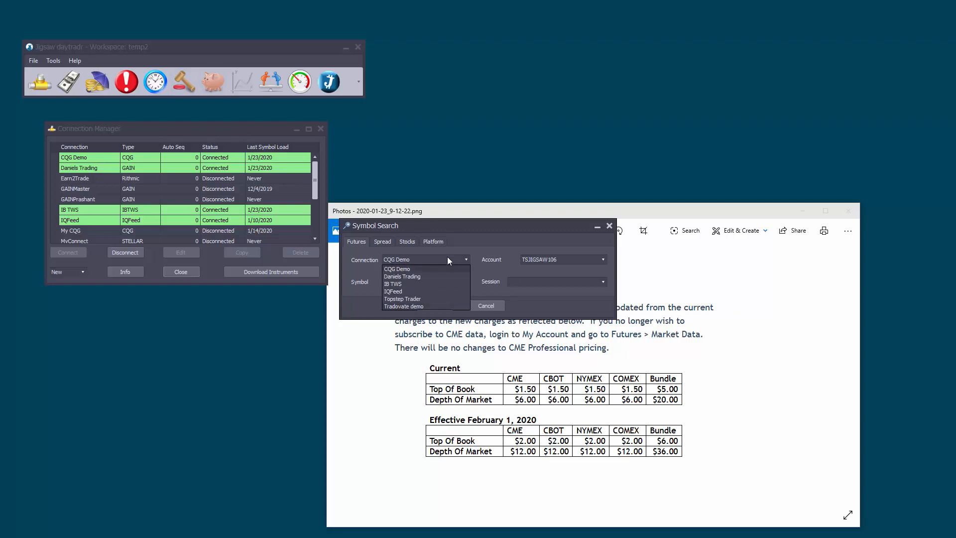
left_click(396, 269)
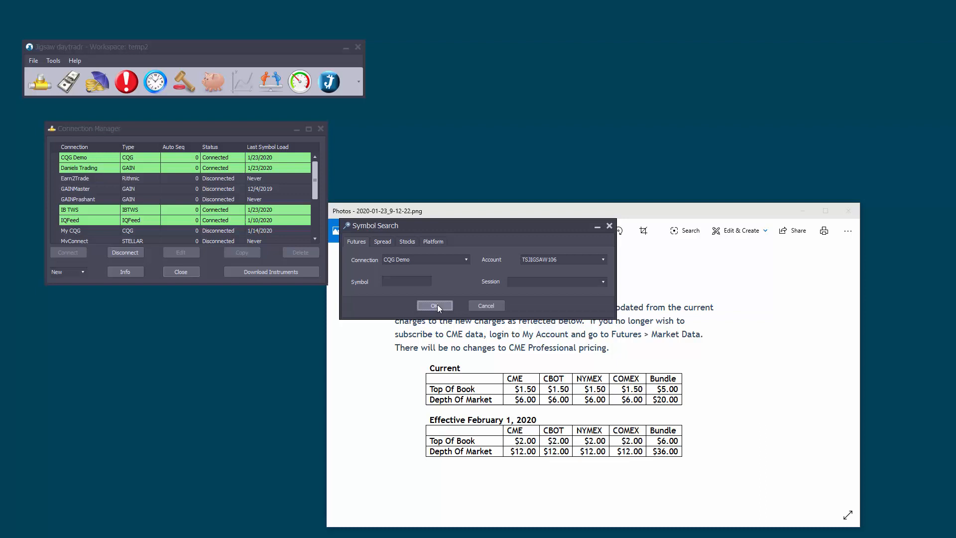
type("ws")
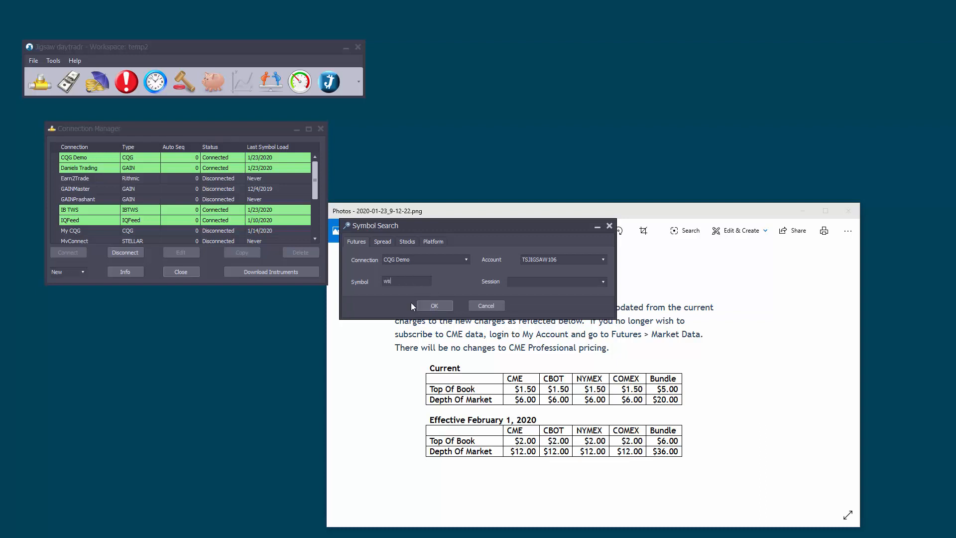
key("Backspace")
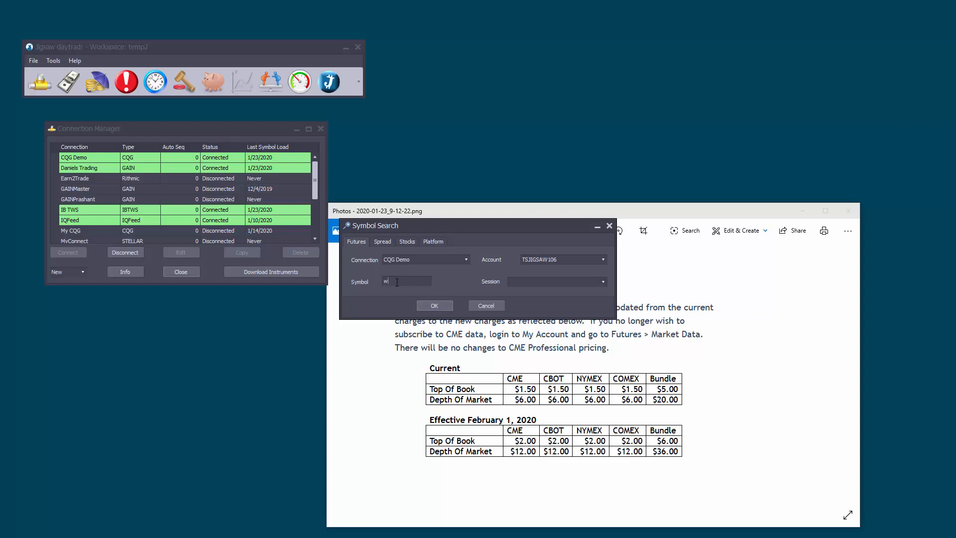
type("es")
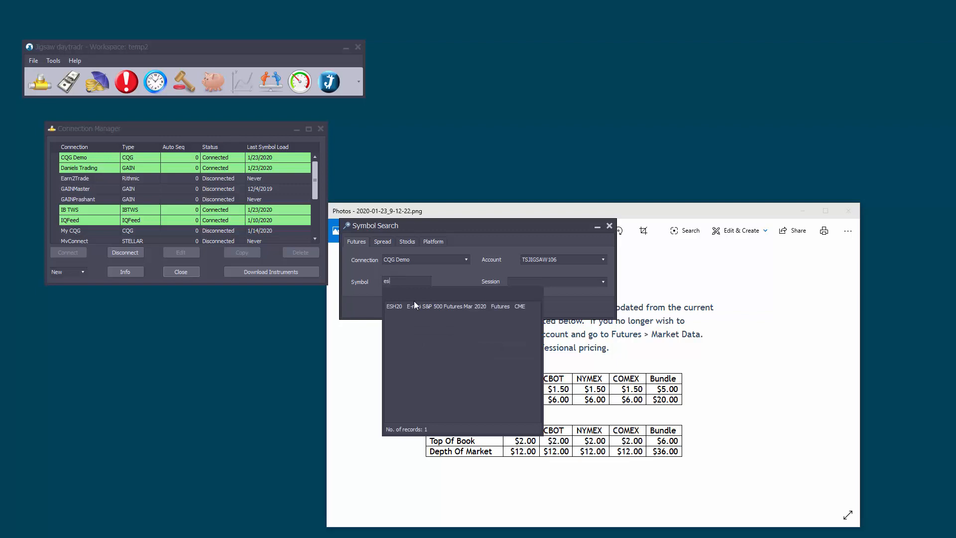
left_click(608, 225)
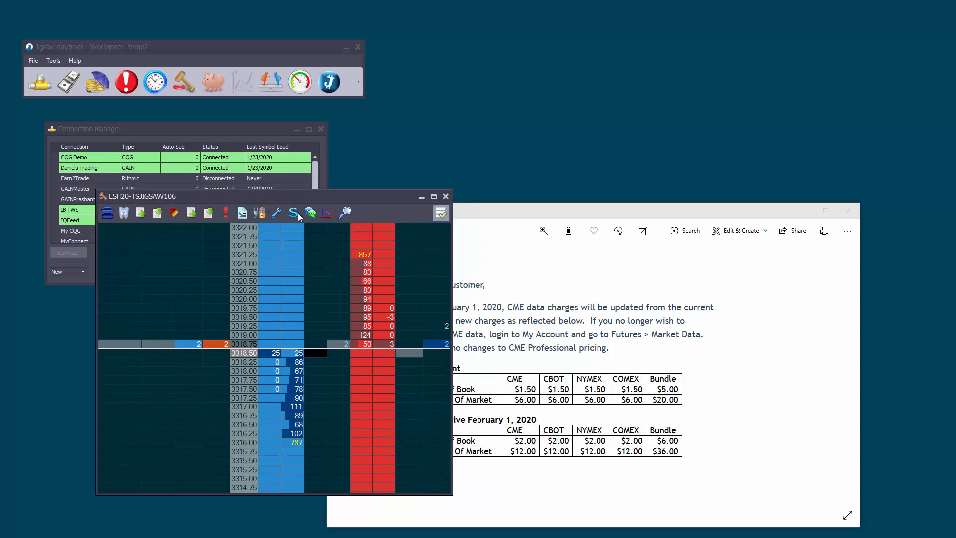
Step: Show the ESH20 order entry bar and list its available trading accounts
left_click(294, 212)
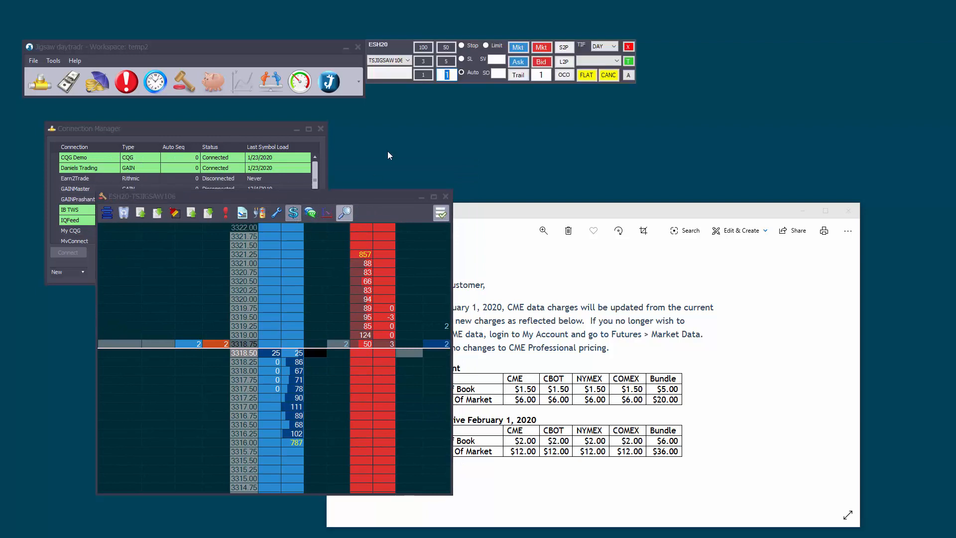
left_click(407, 60)
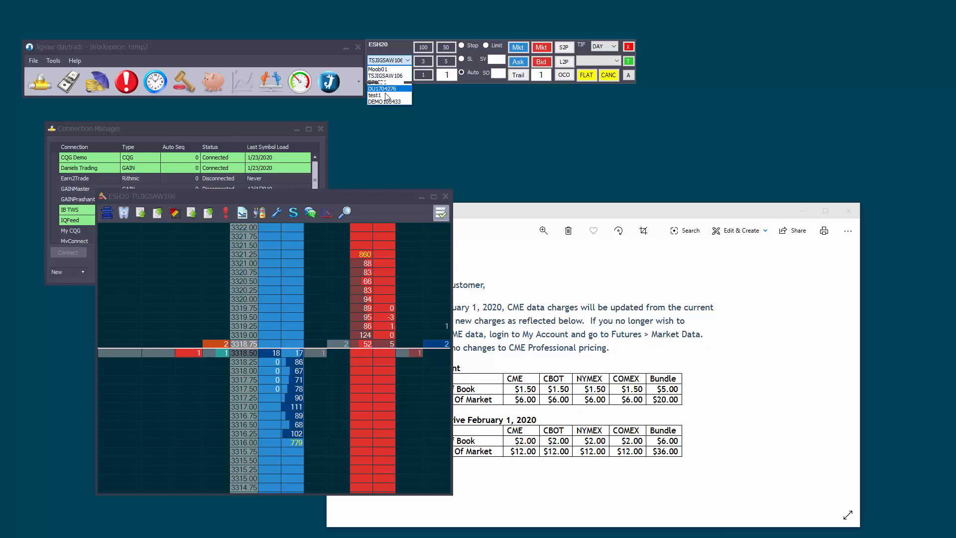